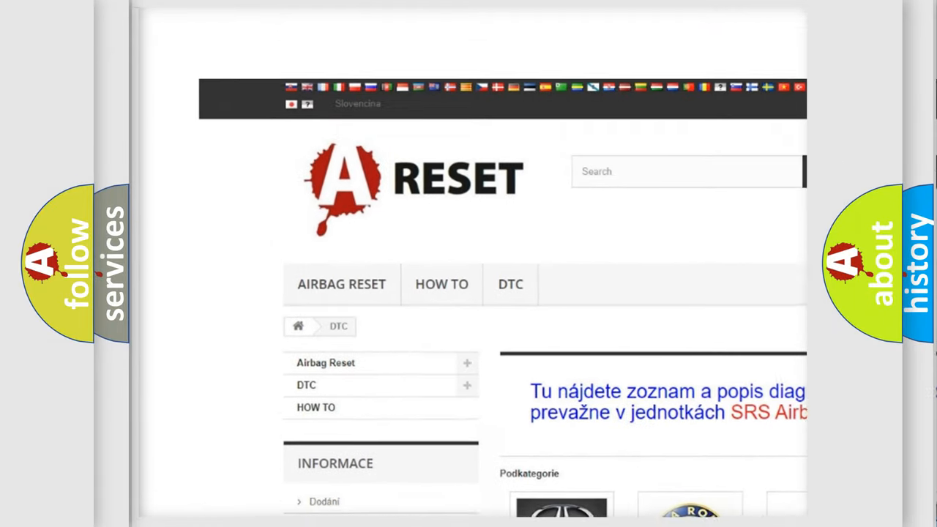
Open the FIAT DTC tile and browse its fault-code subcategory list, returning to the top.
scroll("up", 3)
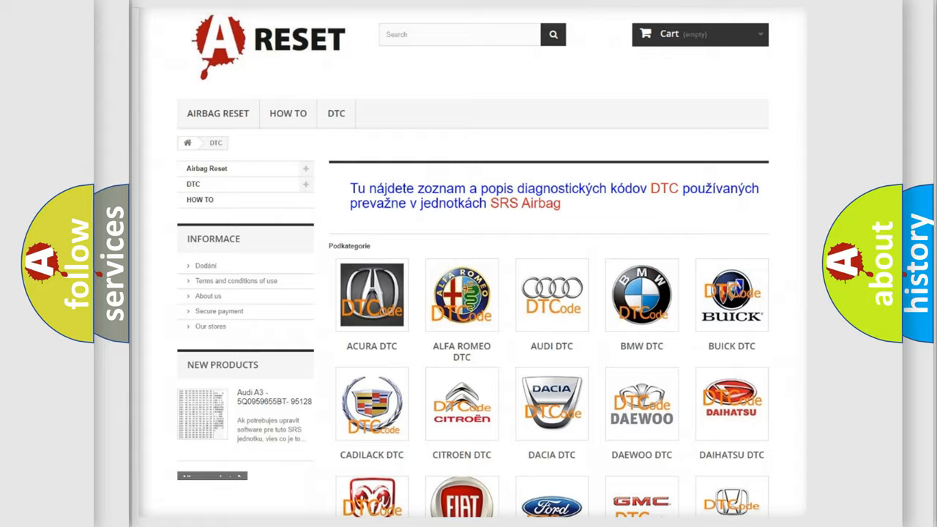
scroll("down", 3)
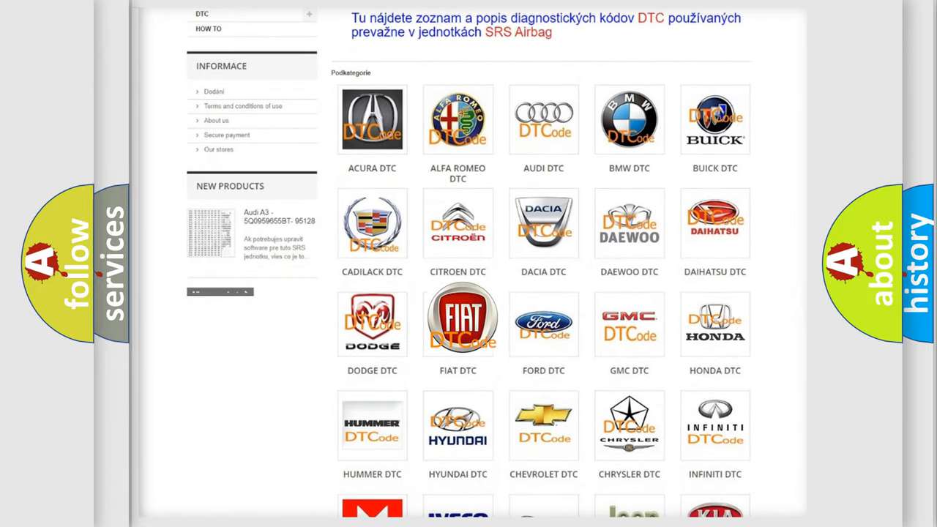
left_click(458, 318)
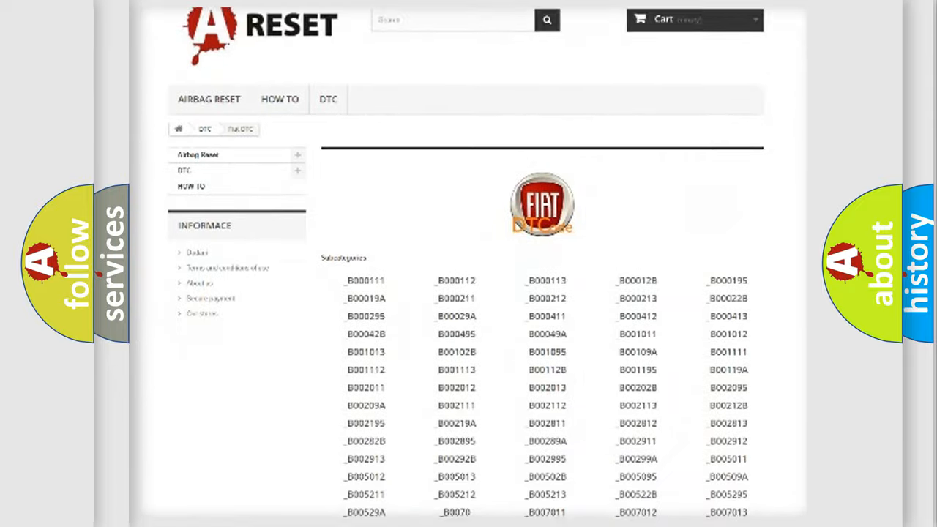
scroll("down", 3)
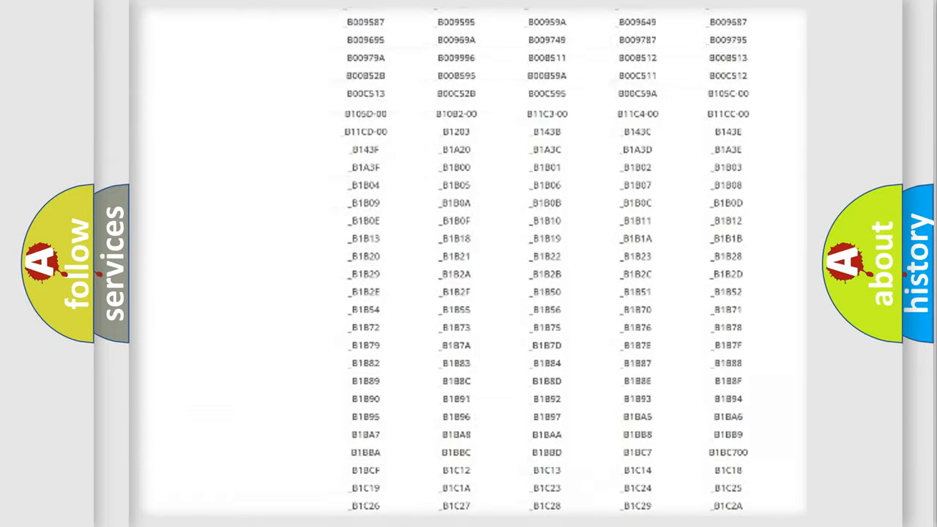
scroll("up", 3)
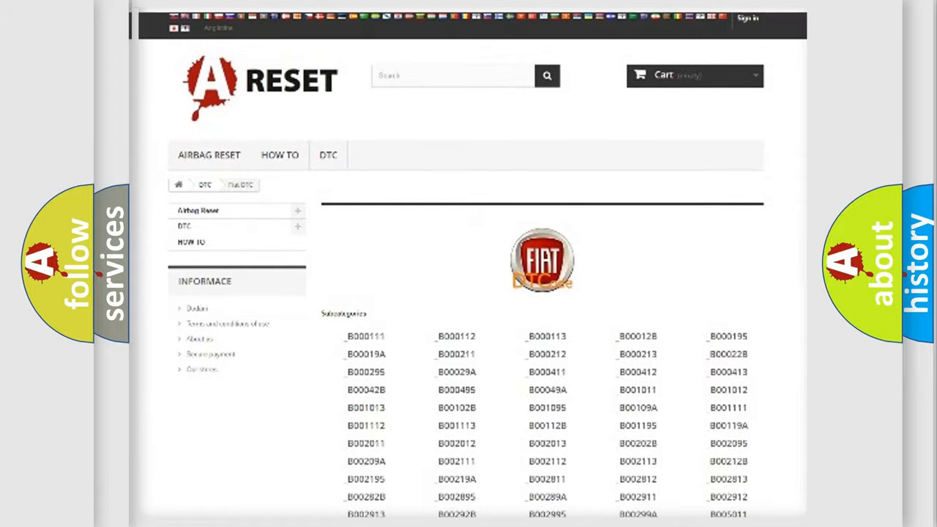